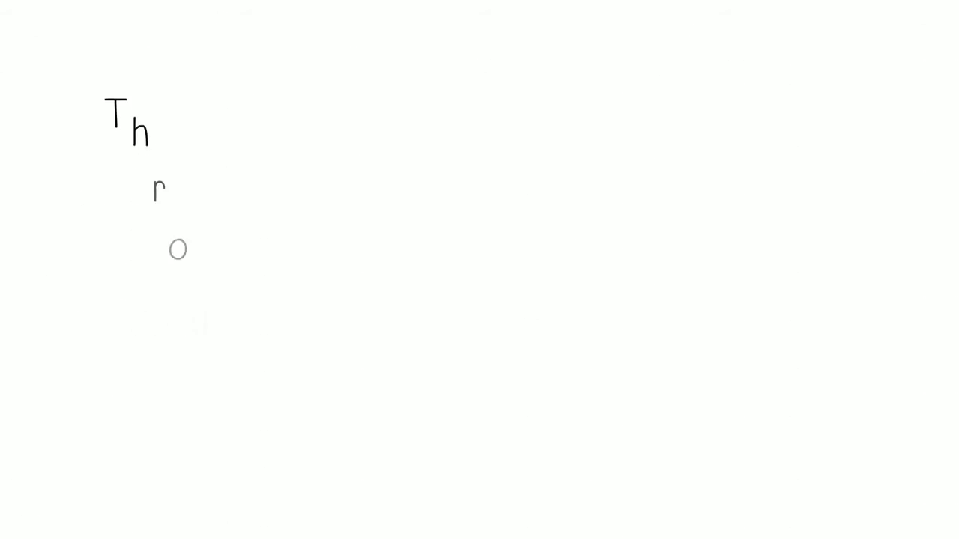
pyautogui.write('Through innovative programs fo')
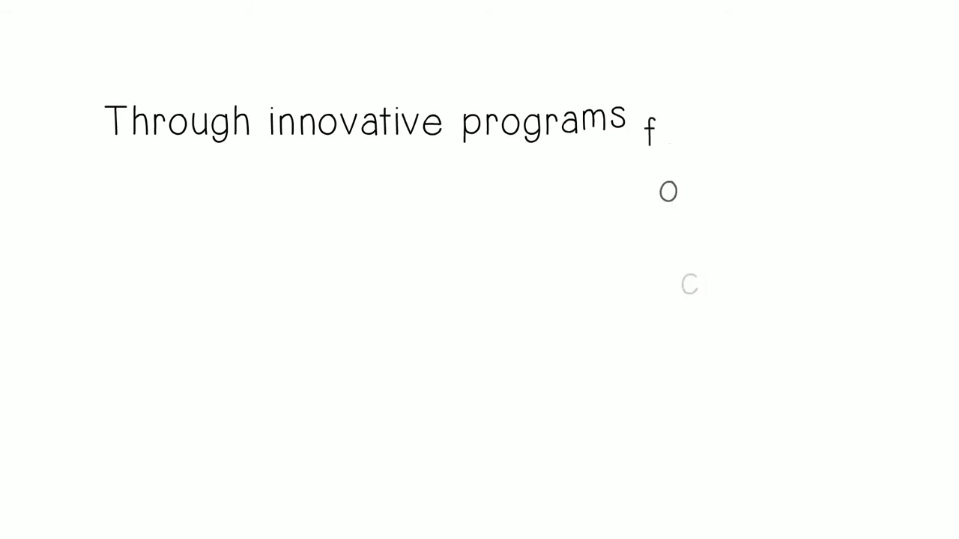